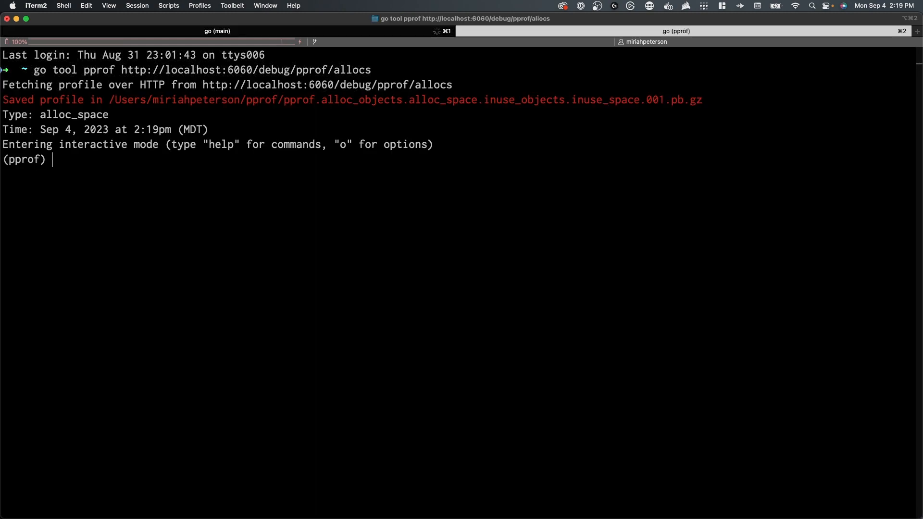
Run help in the allocs pprof session, review the command listing, and start entering top.
text(help)
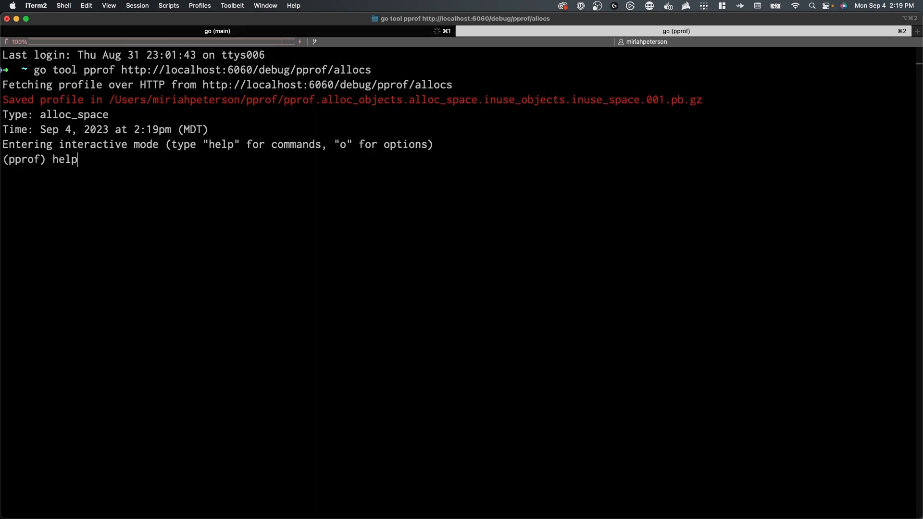
key(enter)
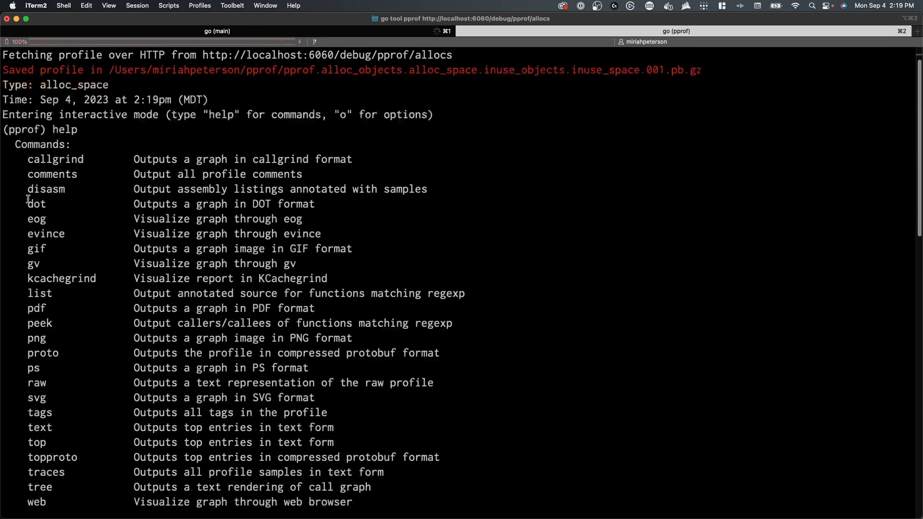
scroll(down, 3)
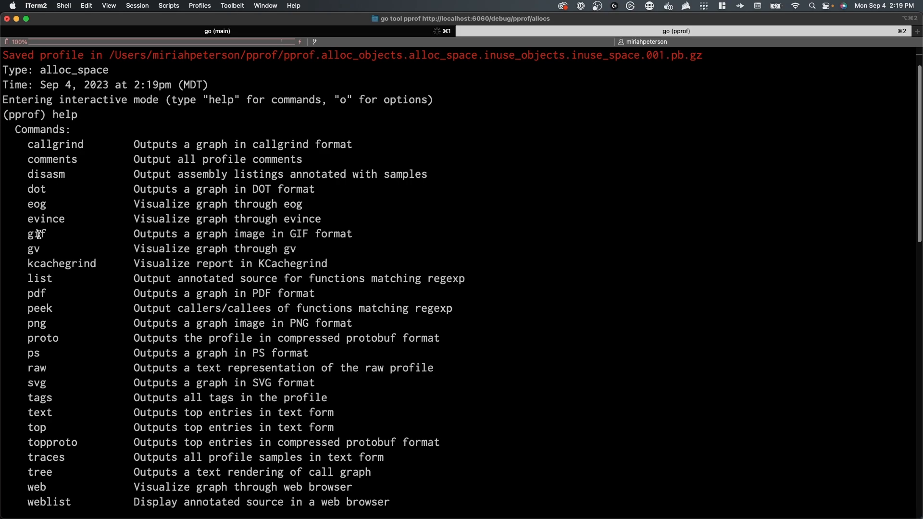
mouse_move(63, 356)
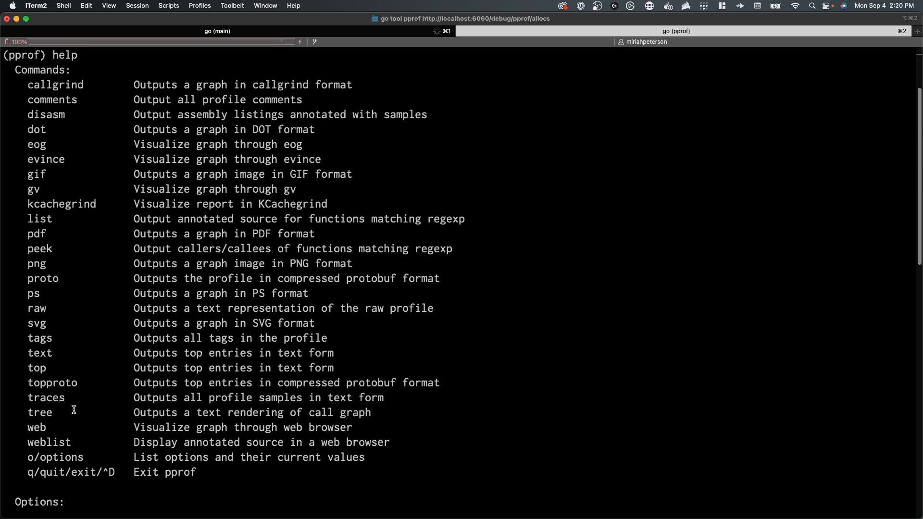
scroll(down, 3)
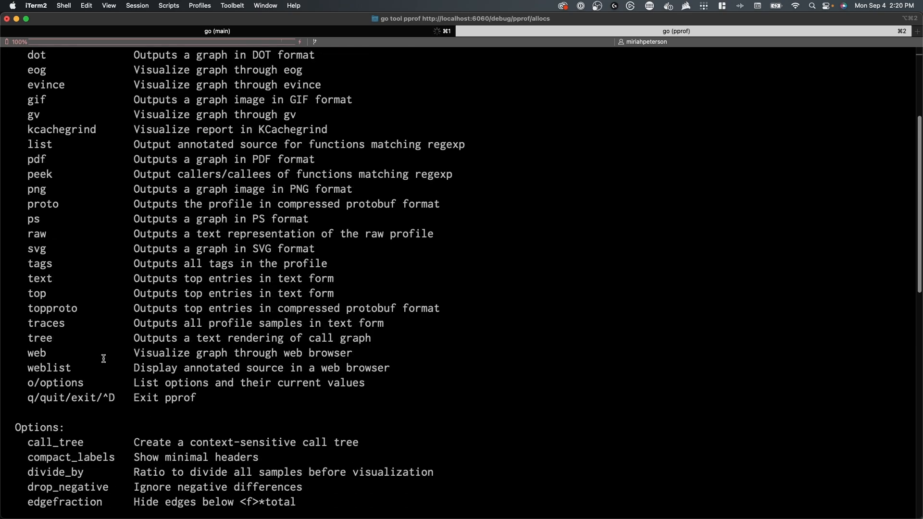
text(top)
text(go tool pprof http://localhost:6060/debug/pprof/allo)
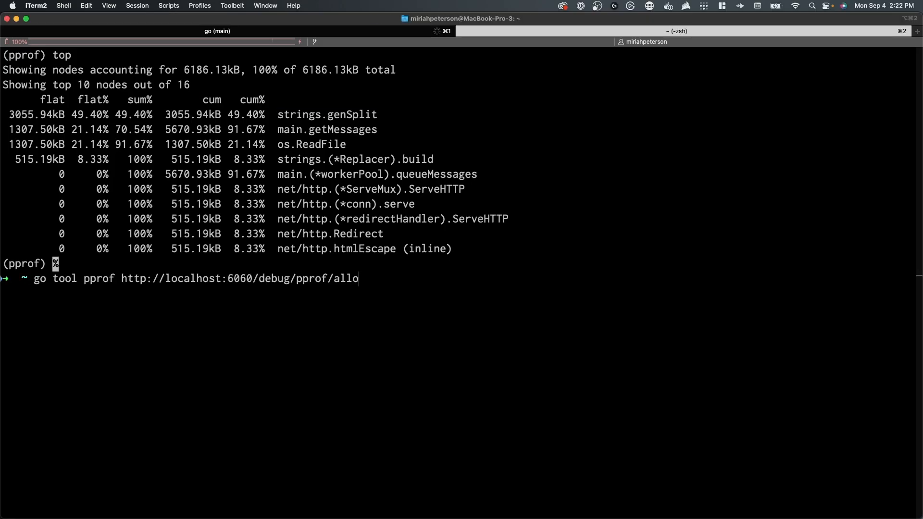
Switch the pprof URL to the heap profile and list its top nodes (4878.63kB total).
key(Backspace)
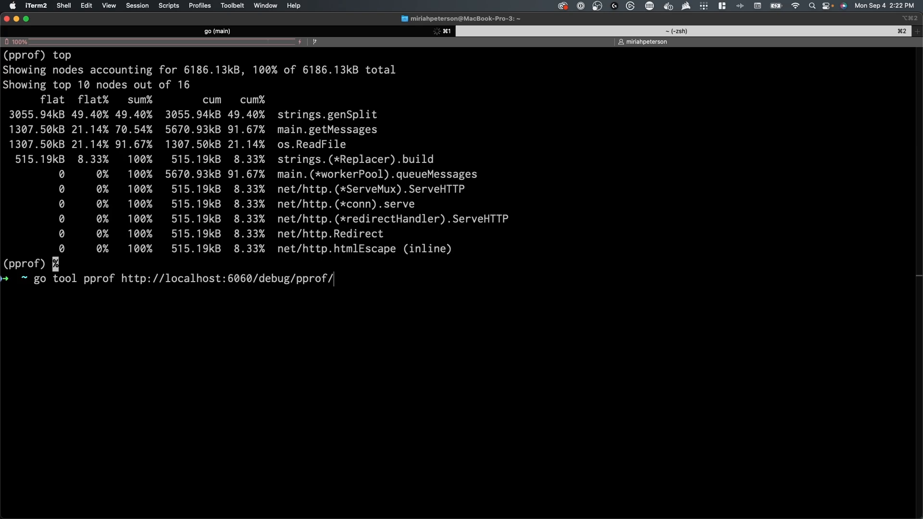
text(heap)
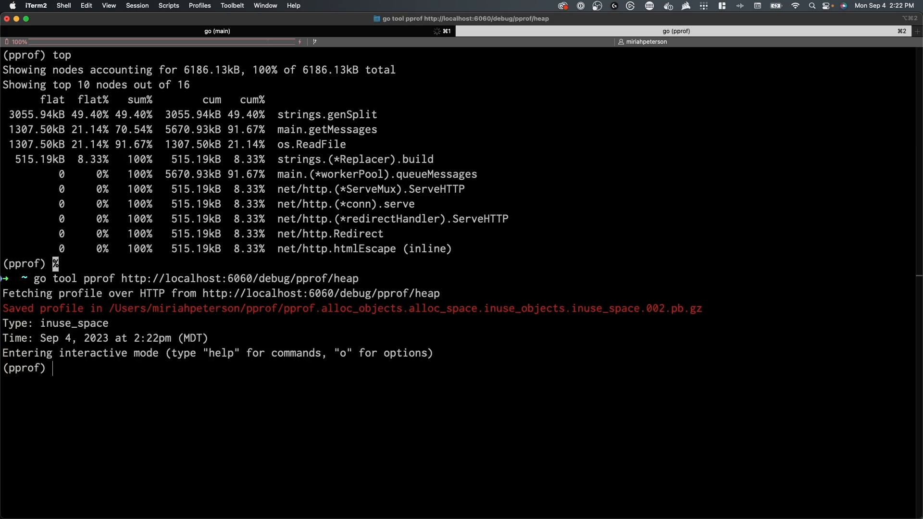
text(top)
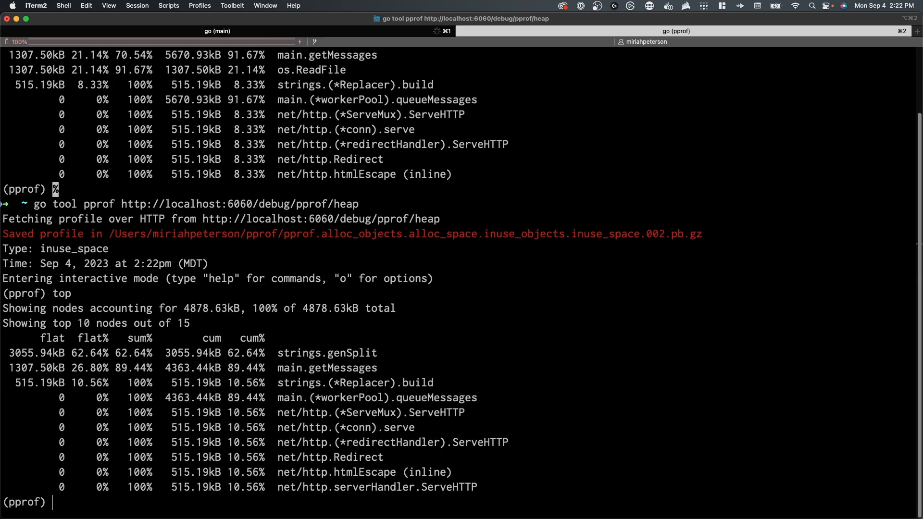
scroll(down, 3)
text(go tool pprof http://localhost:6060/debug/pprof/)
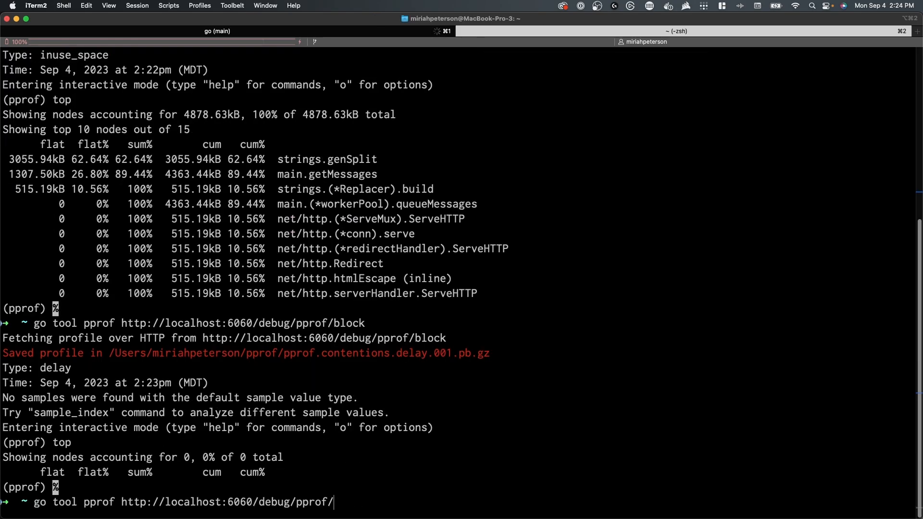
Change the recalled pprof command's endpoint to threadcreate.
text(threadcreate)
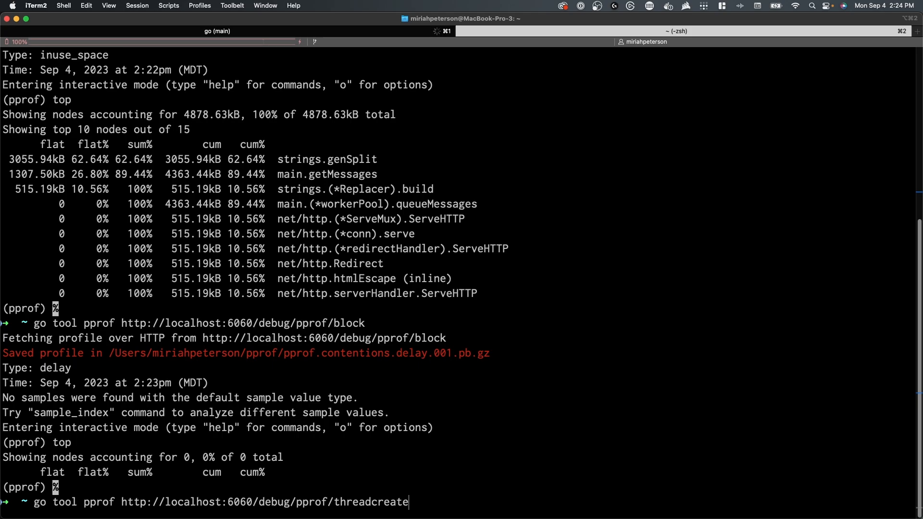